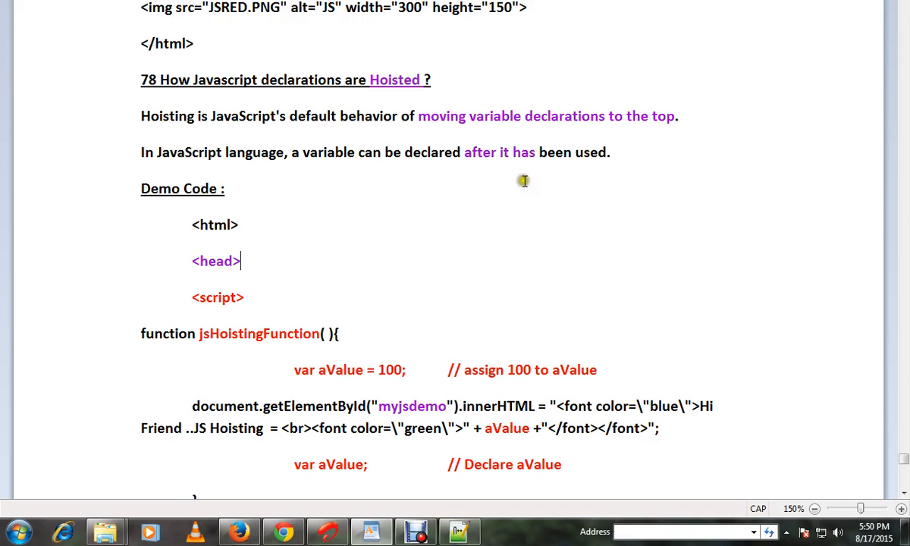
scroll(down, 3)
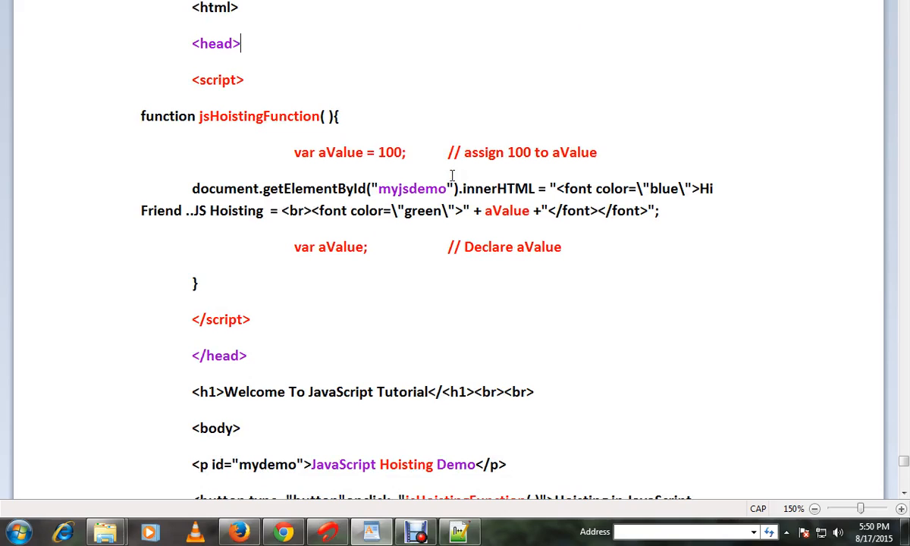
drag(293, 152, 407, 152)
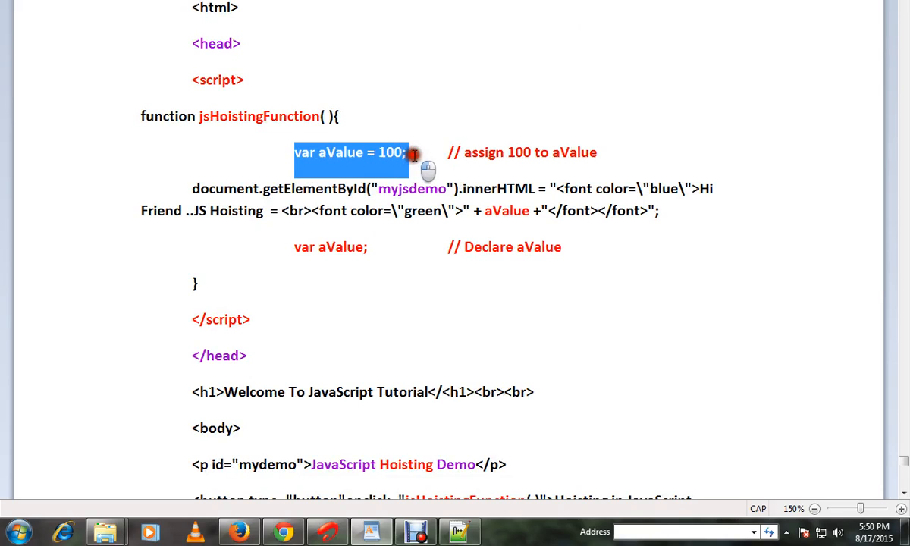
click(372, 159)
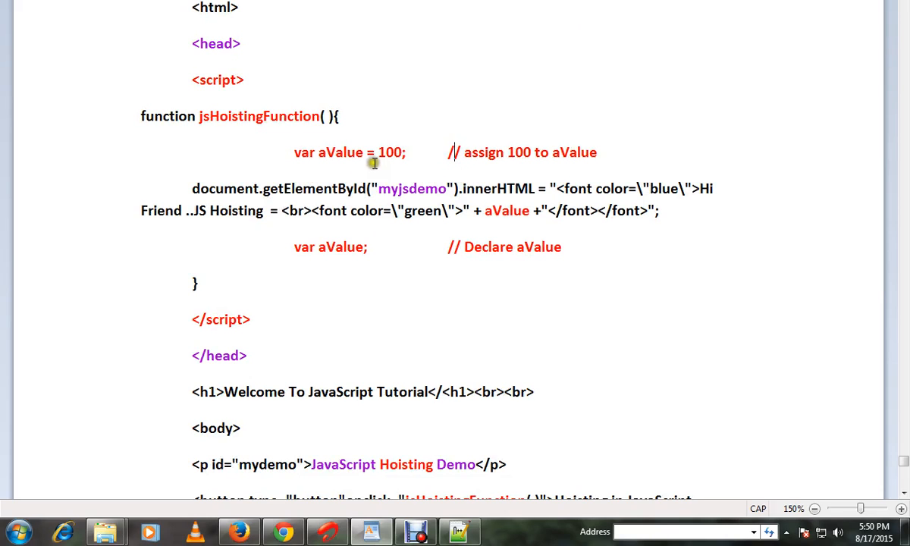
double_click(506, 211)
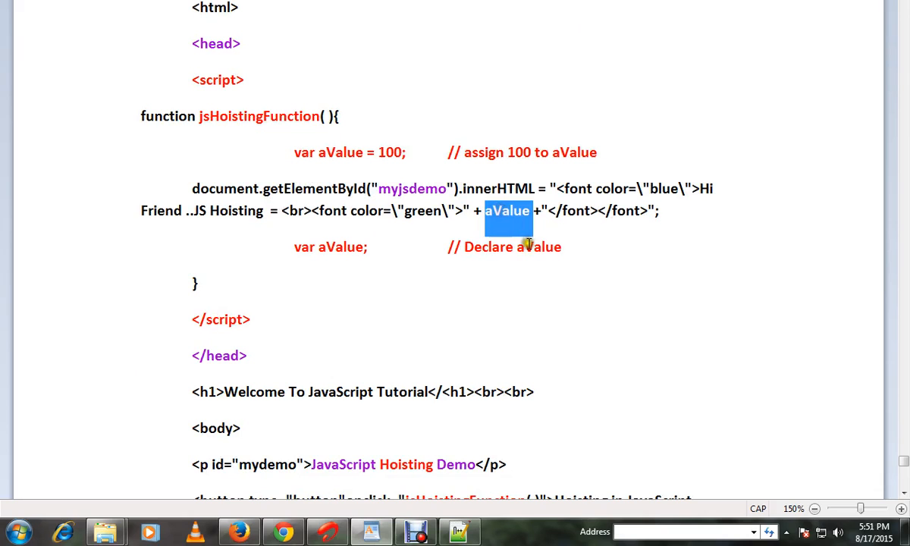
scroll(down, 3)
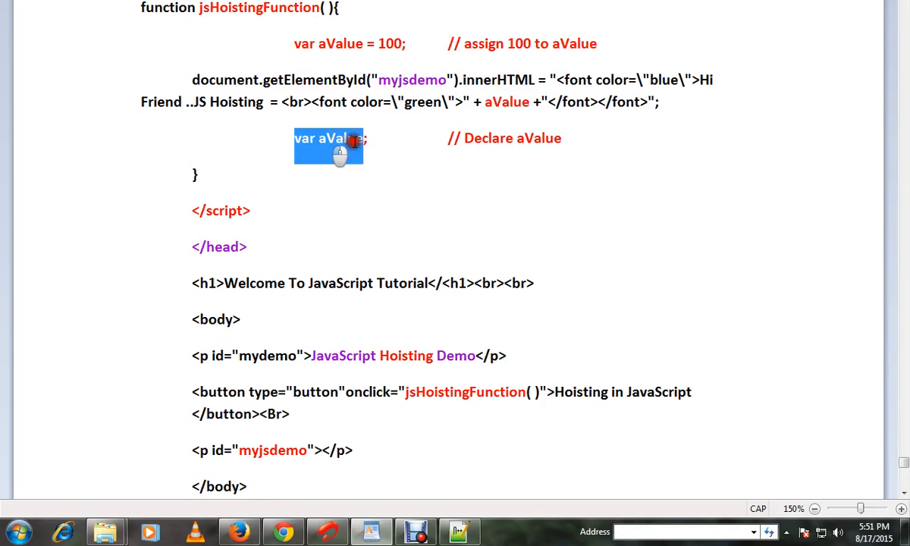
drag(357, 138, 562, 138)
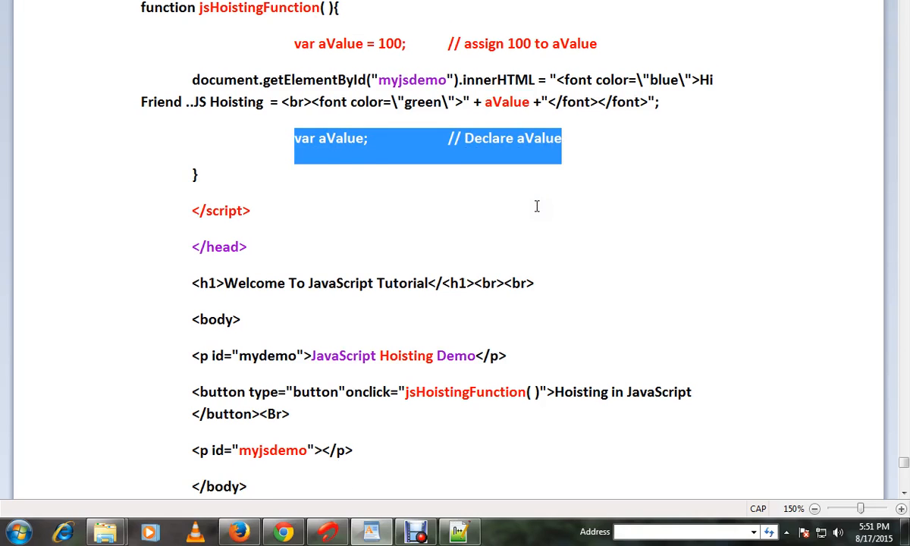
scroll(down, 3)
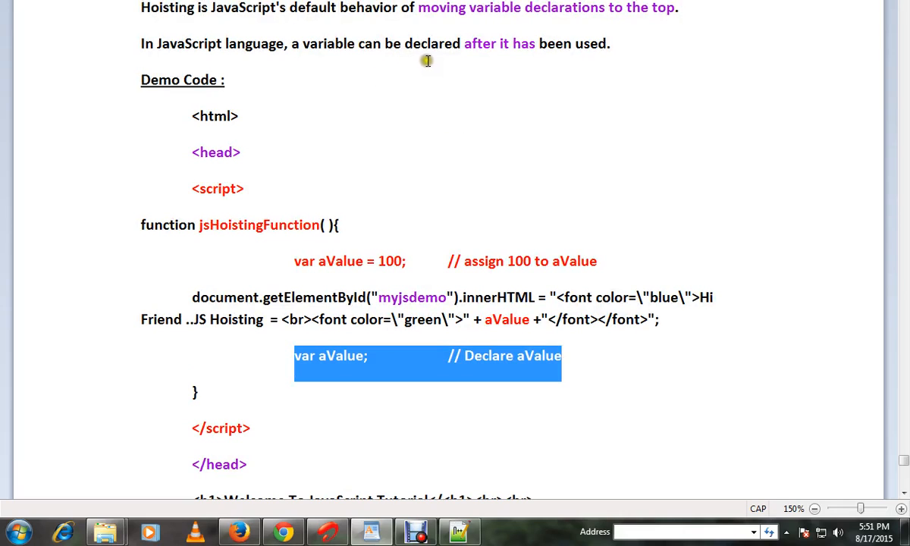
mouse_move(462, 319)
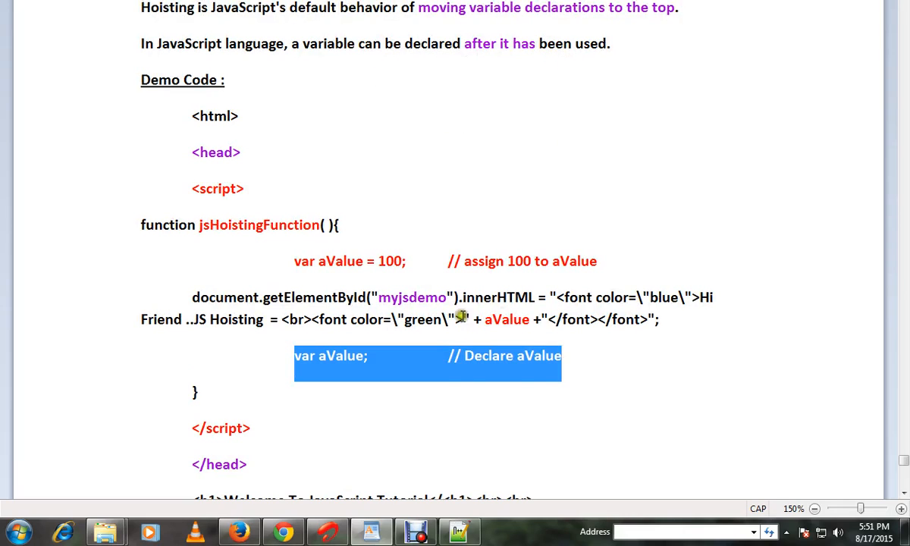
double_click(340, 261)
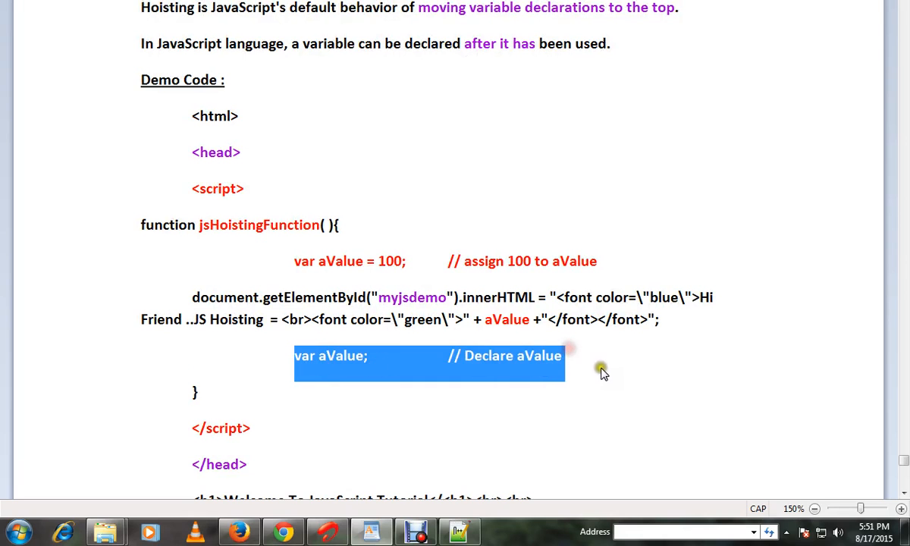
scroll(down, 3)
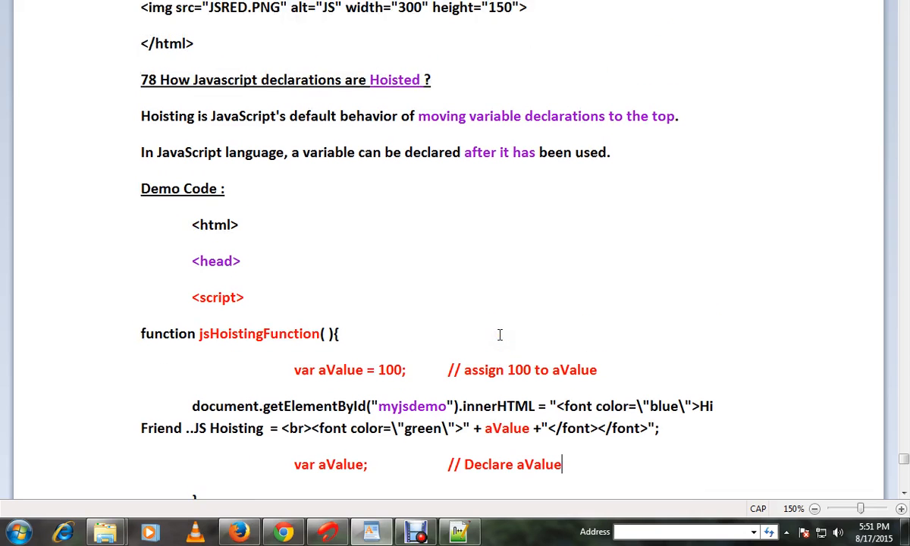